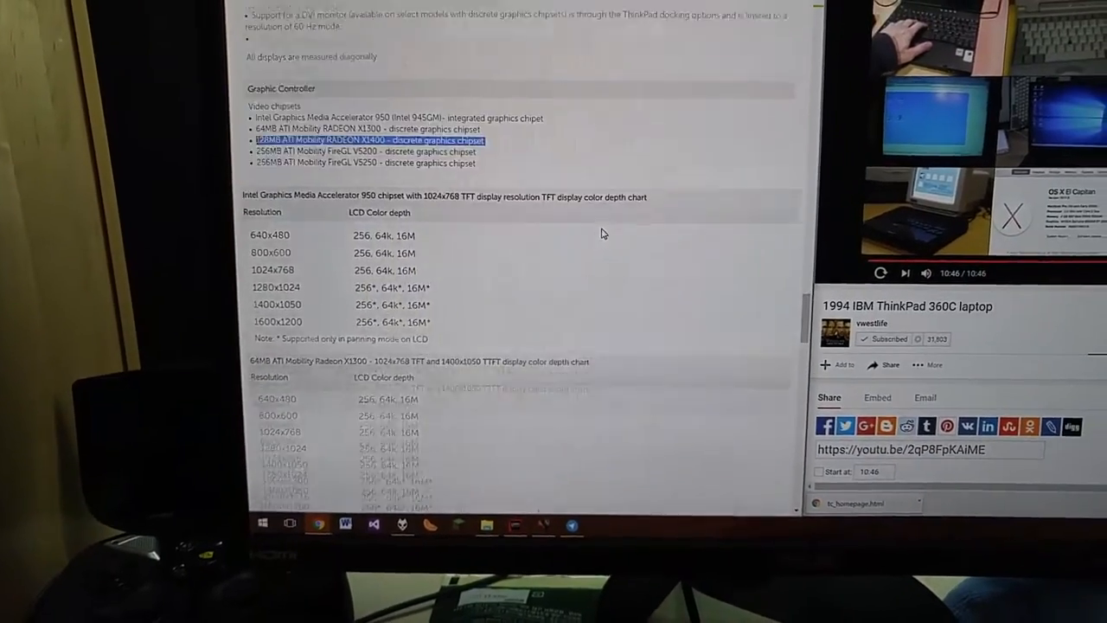
Step: Scroll the ThinkPad specifications page down to the Storage section
scroll("down", 3)
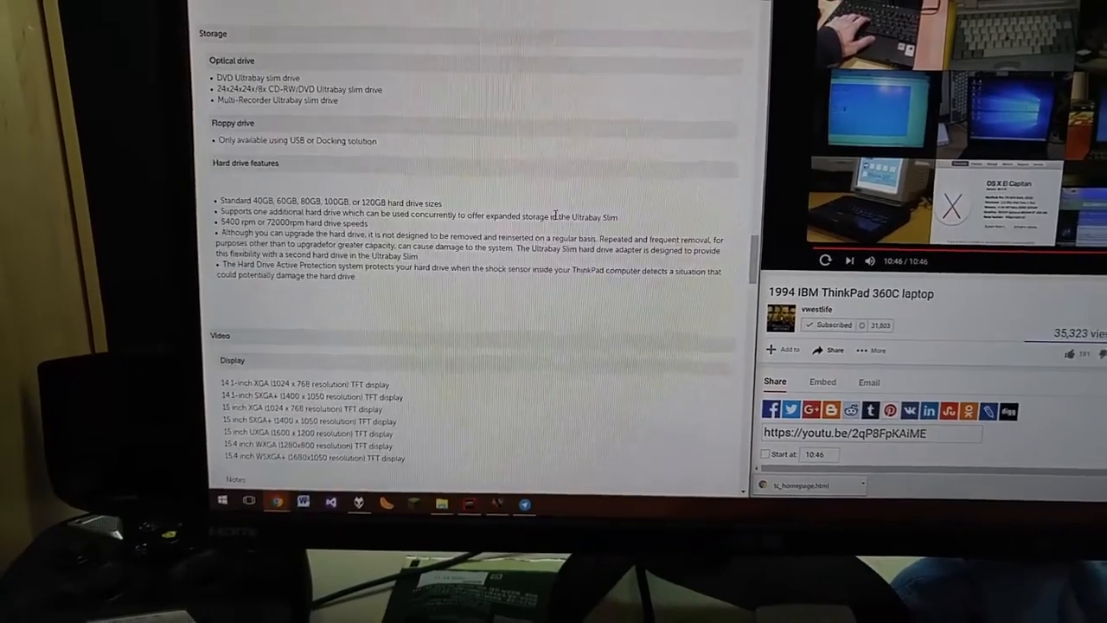
scroll("down", 3)
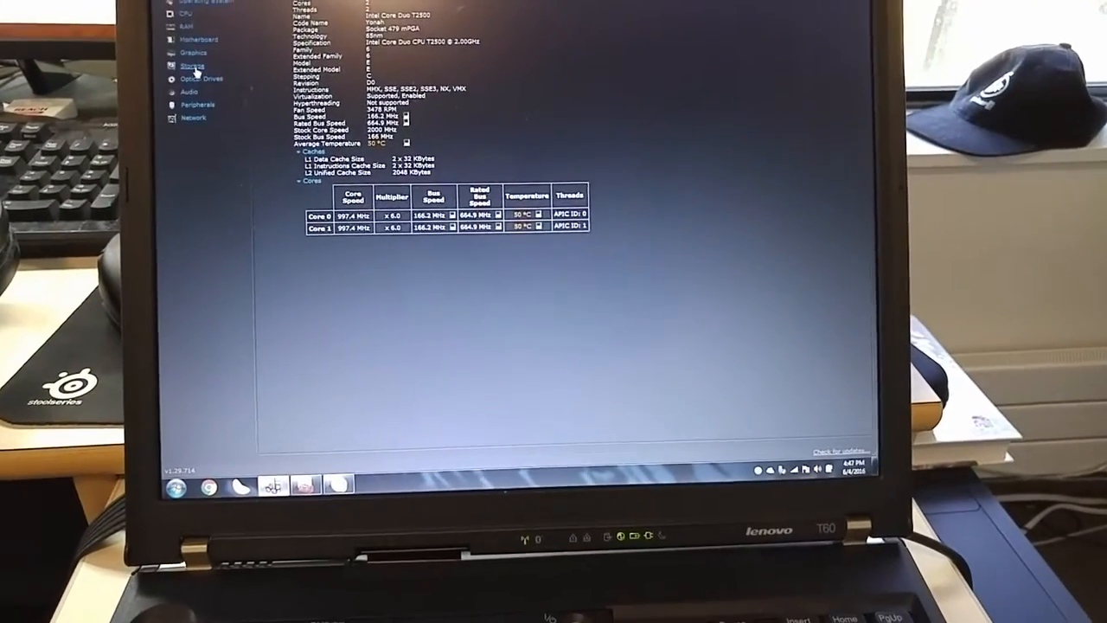
Step: Show the Hitachi drive's Storage details and its S.M.A.R.T. attribute table
left_click(192, 65)
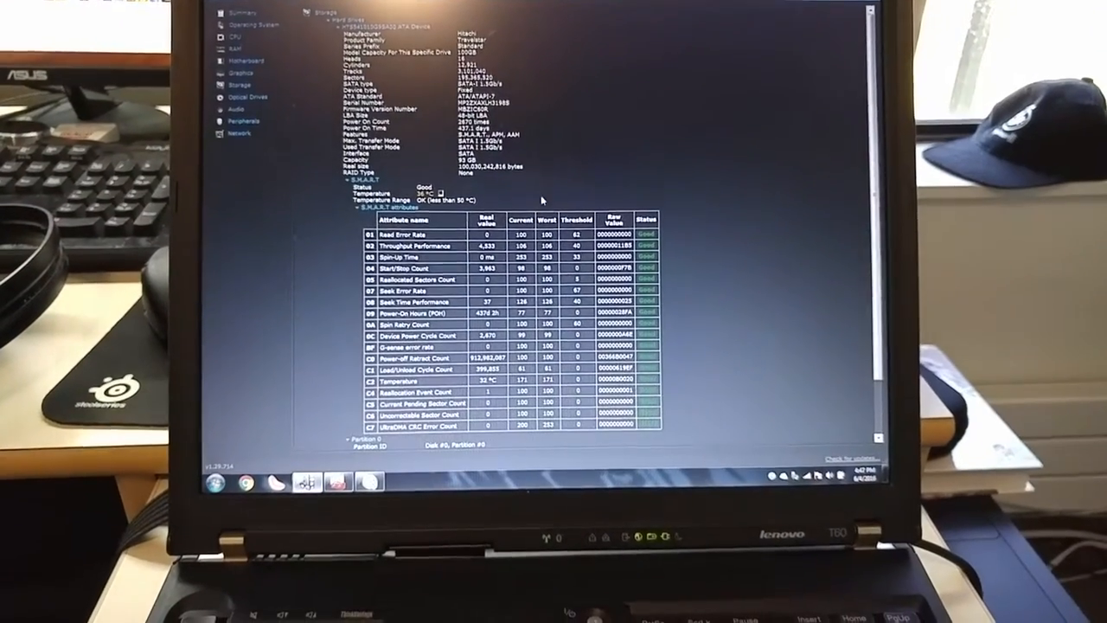
scroll("down", 3)
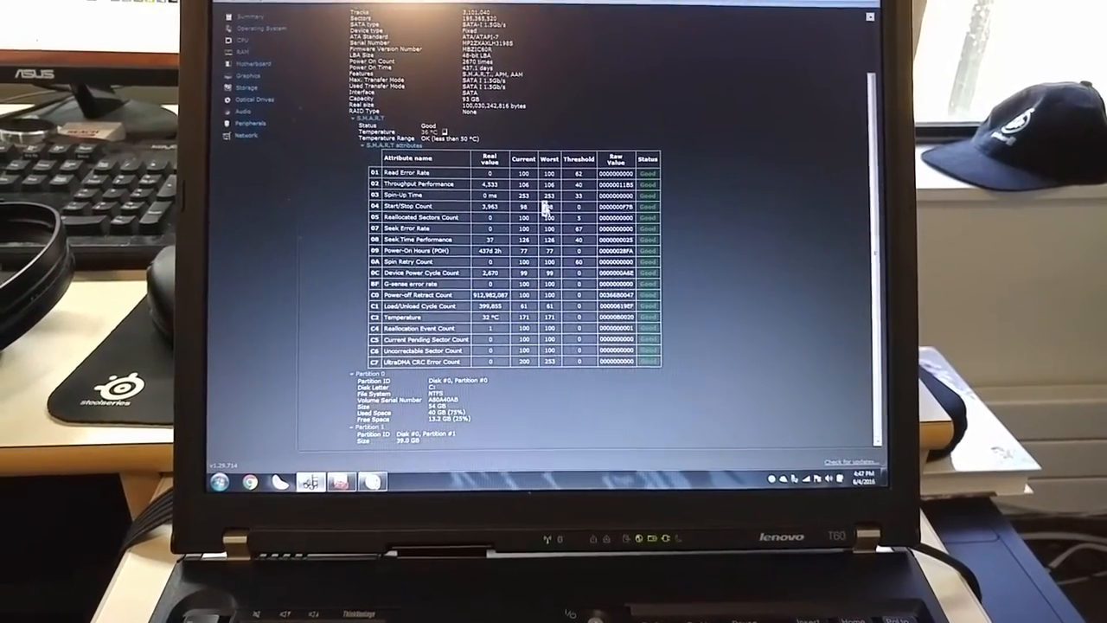